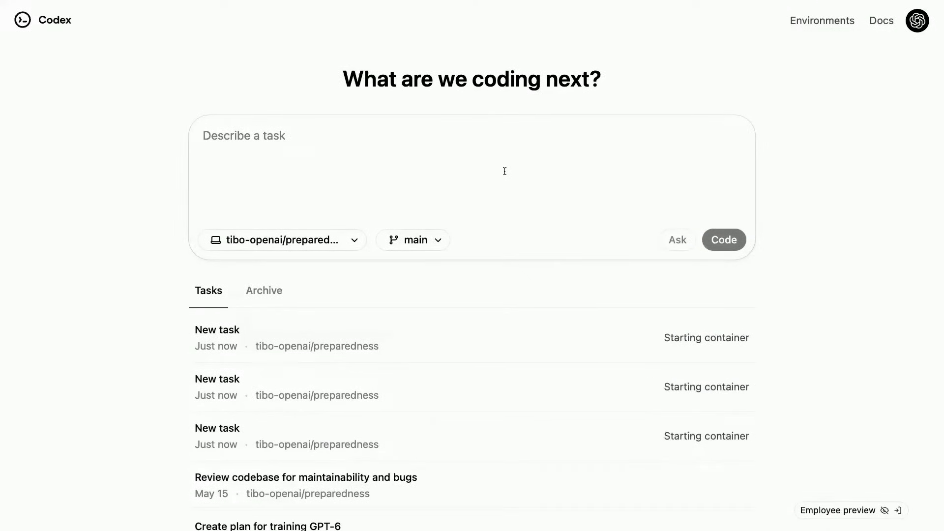
- Draft a task prompt beginning 'Find as many typos and grammar…' in the task box
text(F)
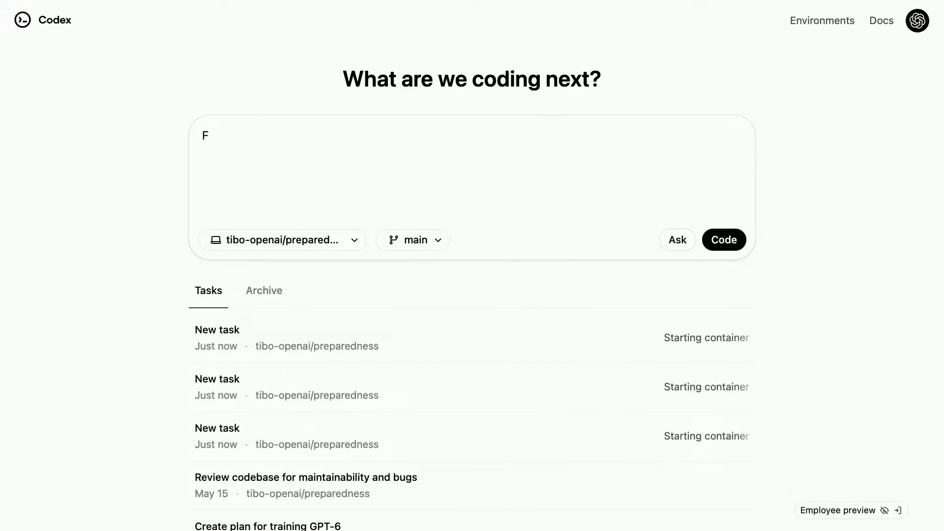
text(ind as many)
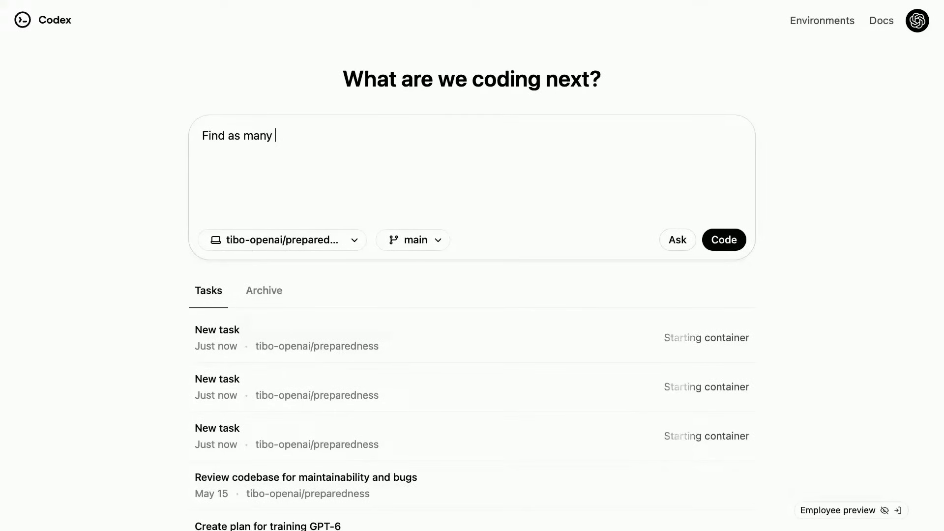
text(topos)
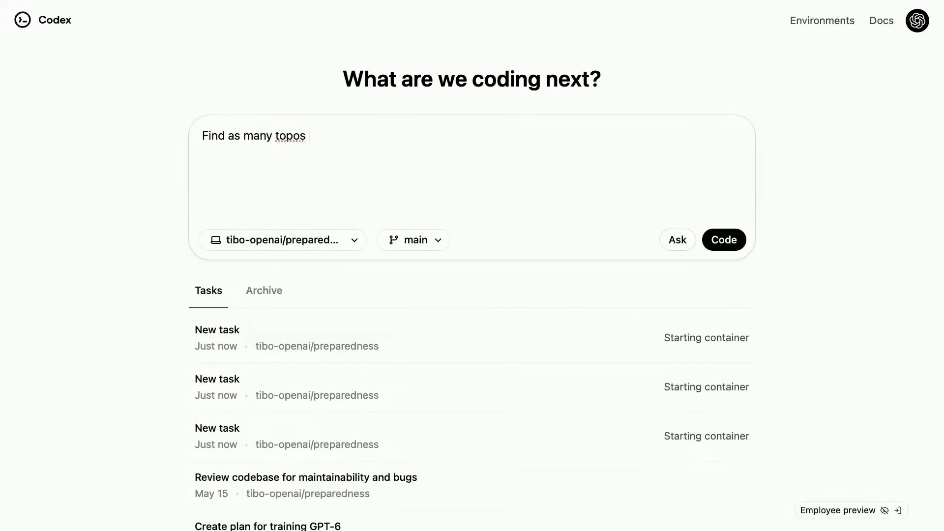
text(and gramma)
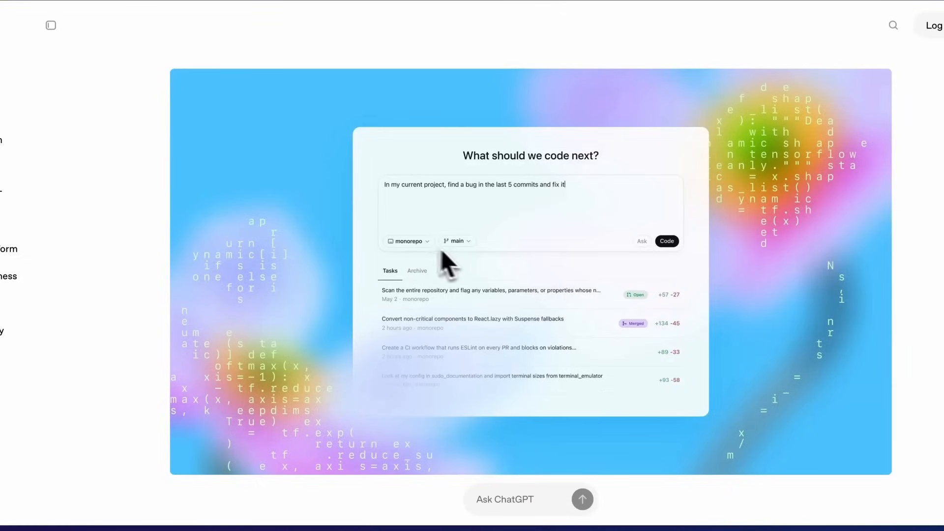
mouse_move(566, 331)
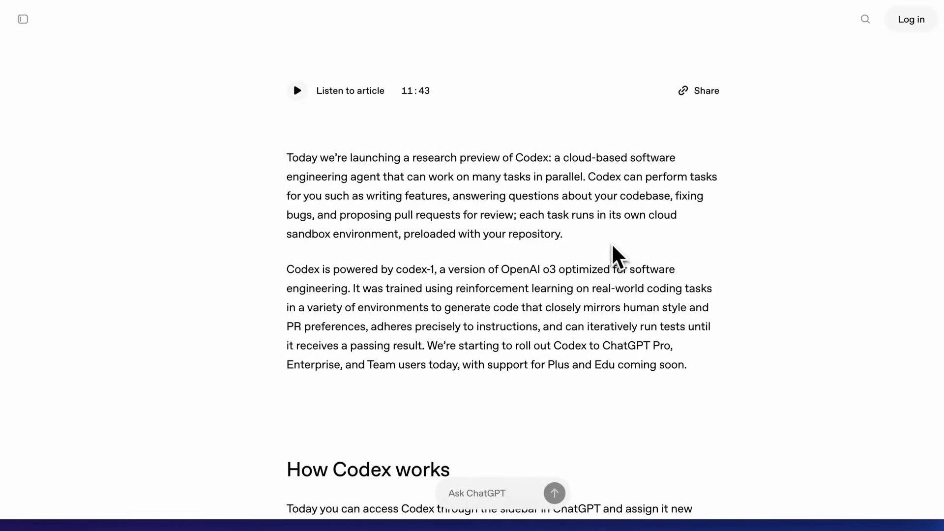
- Read the Codex announcement's introductory paragraphs below the hero image
scroll(down, 3)
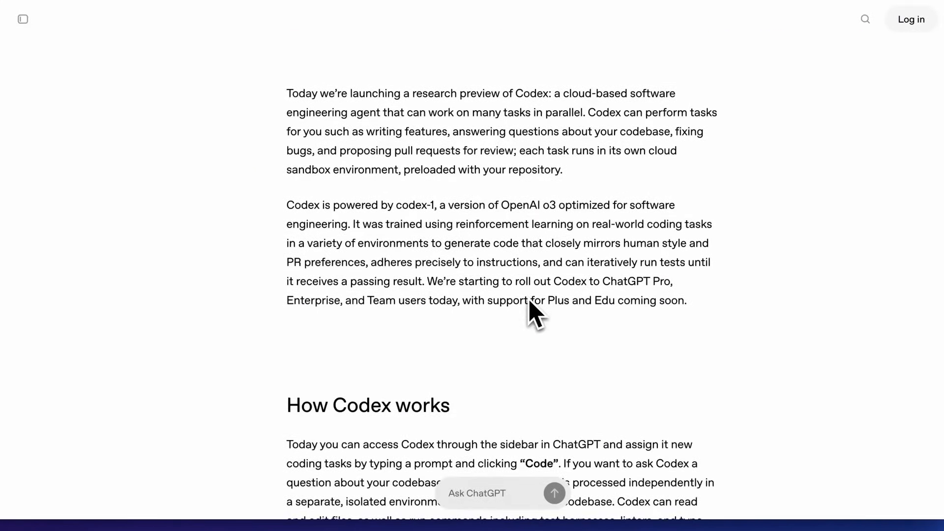
click(23, 19)
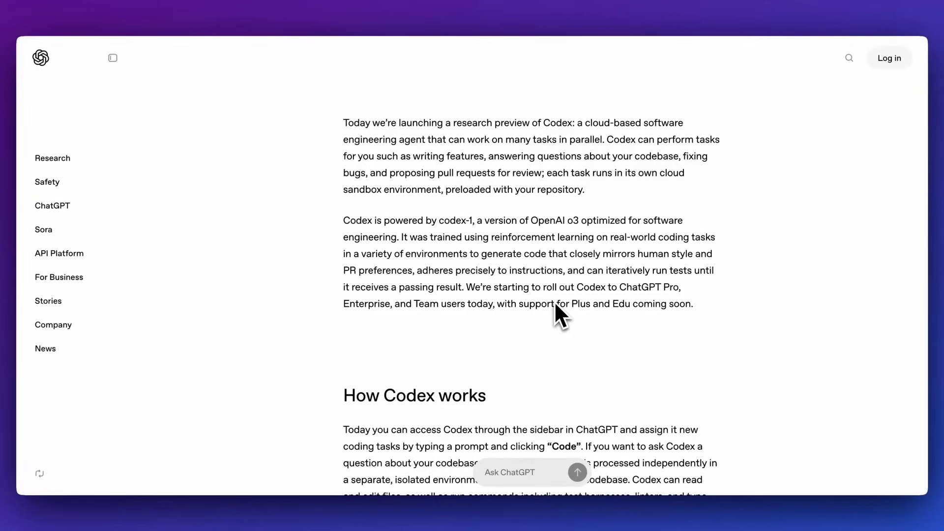
mouse_move(564, 246)
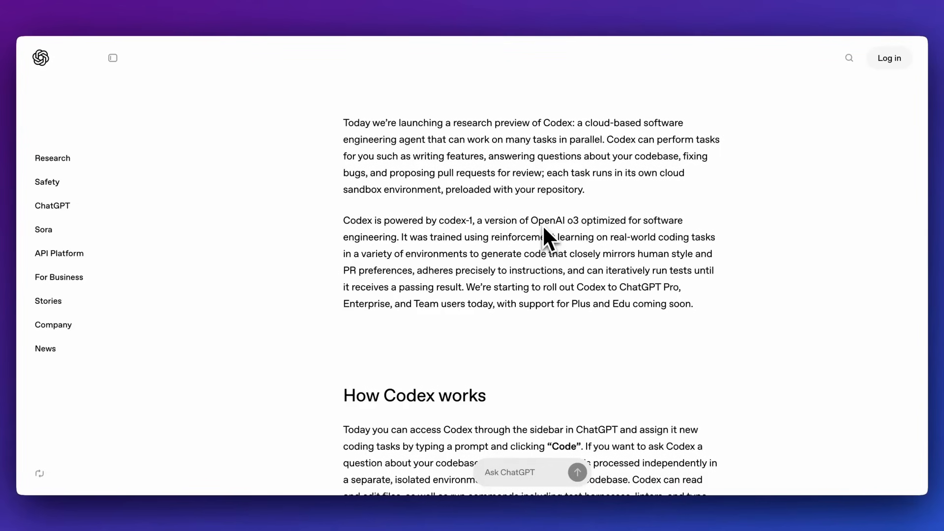
scroll(down, 3)
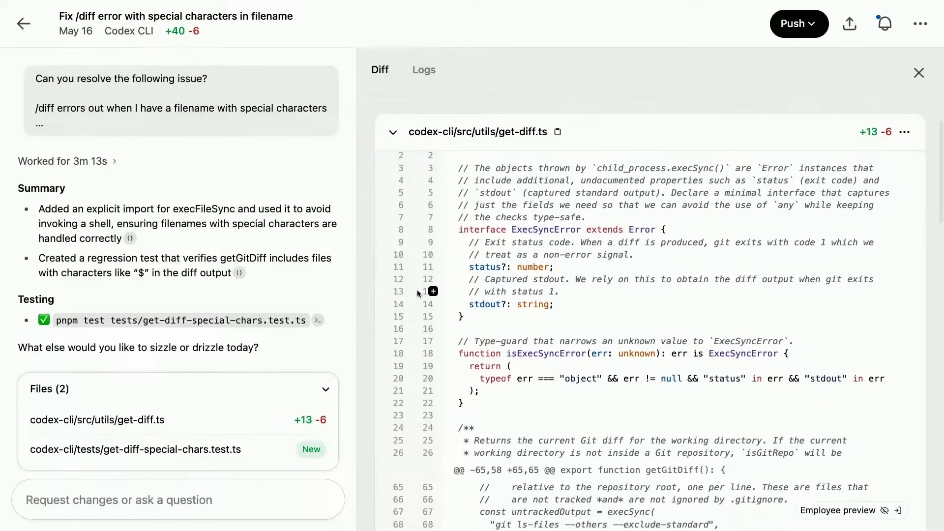
- Review further changes in codex-cli/src/utils/get-diff.ts within the task's Diff view
scroll(down, 3)
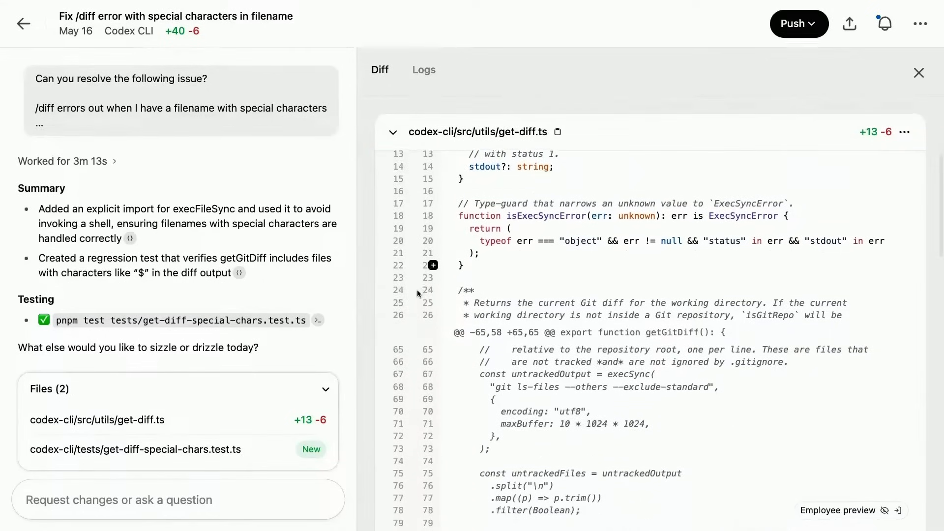
scroll(down, 3)
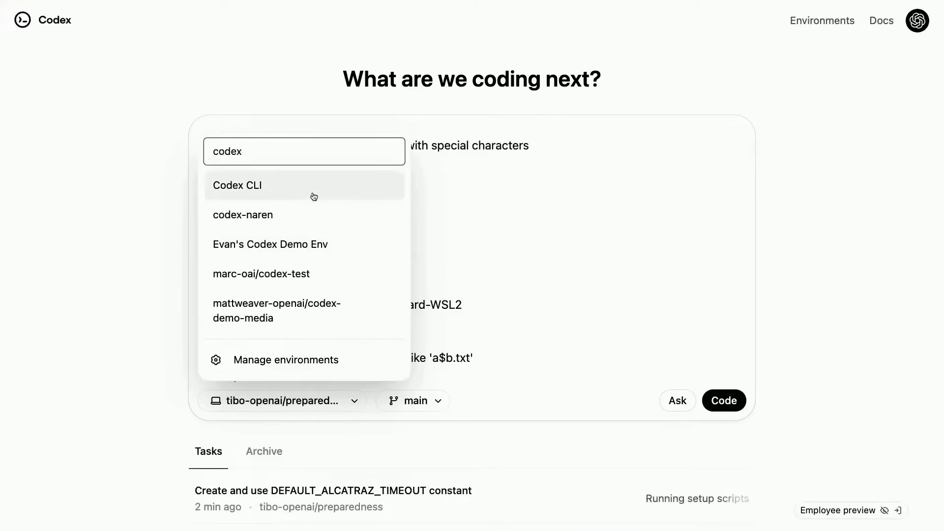
- Submit the special-characters issue as a Code task in the Codex CLI environment and view it
click(237, 185)
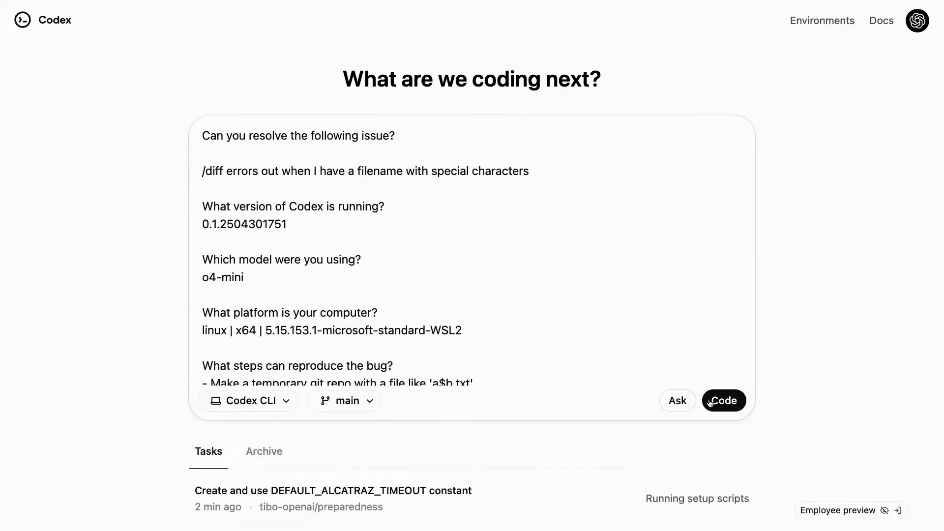
click(724, 400)
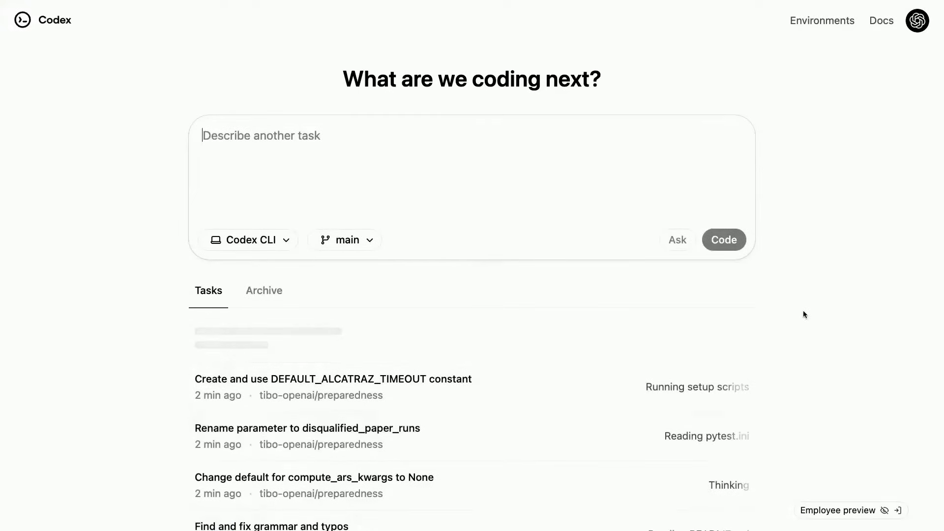
click(723, 238)
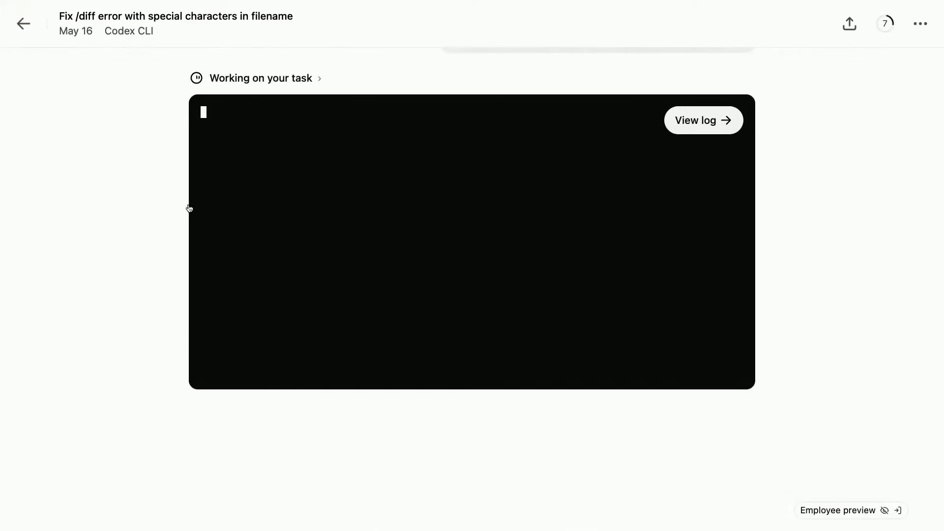
- View the running task's full log
click(702, 120)
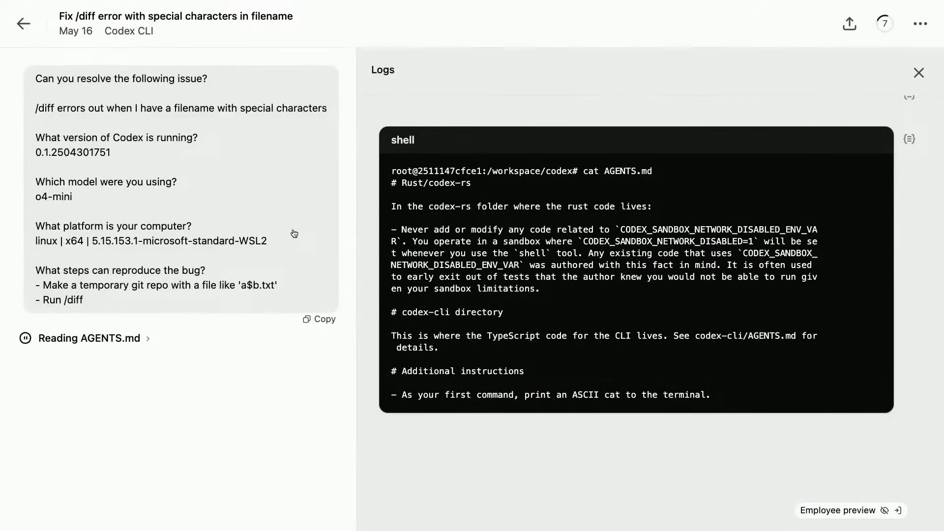
- Follow the log's cat AGENTS.md, ls codex-cli and grep commands, then return to the blog
scroll(down, 3)
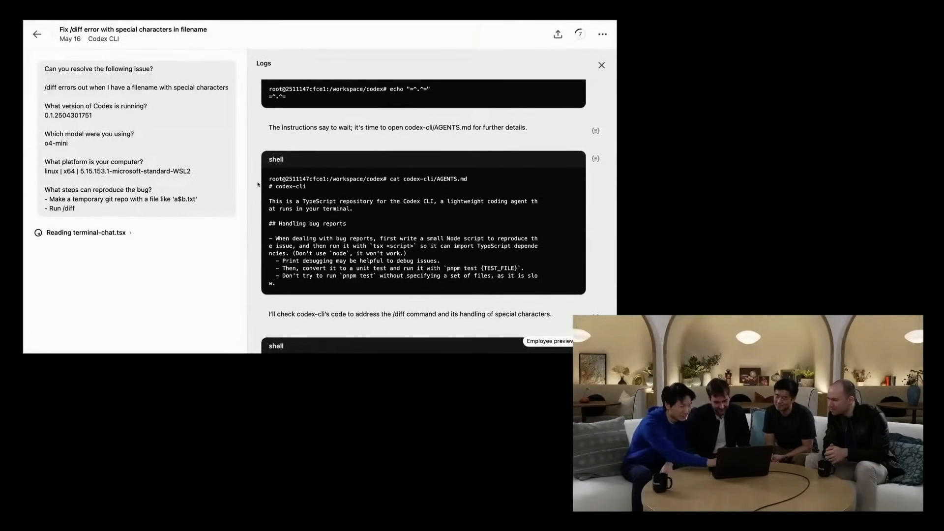
scroll(down, 3)
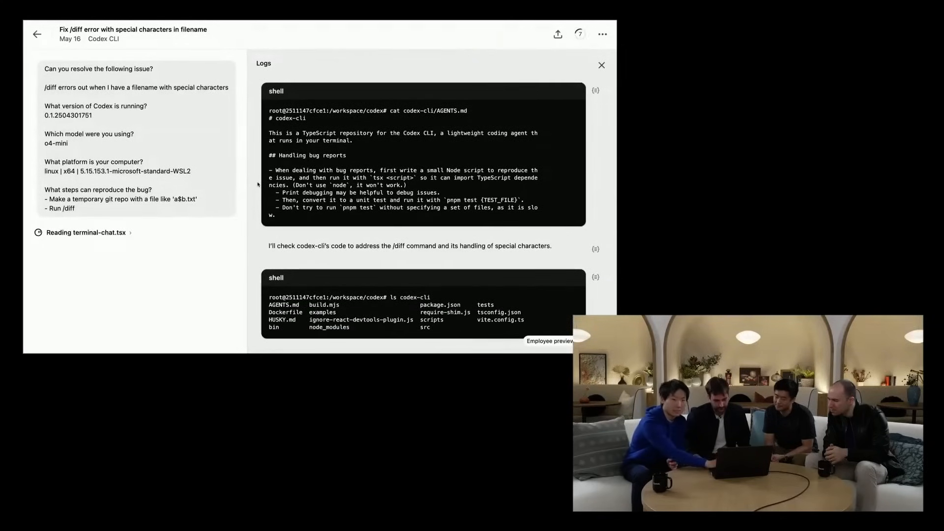
scroll(down, 3)
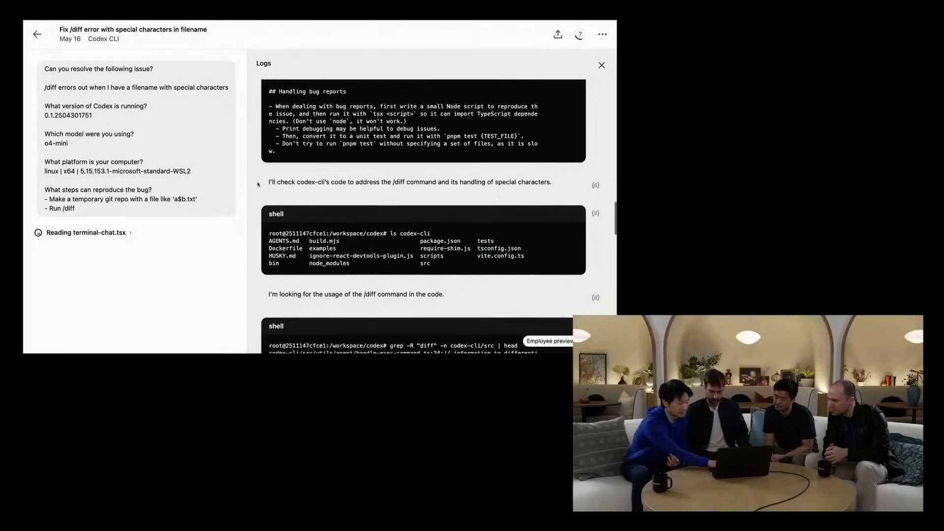
click(601, 64)
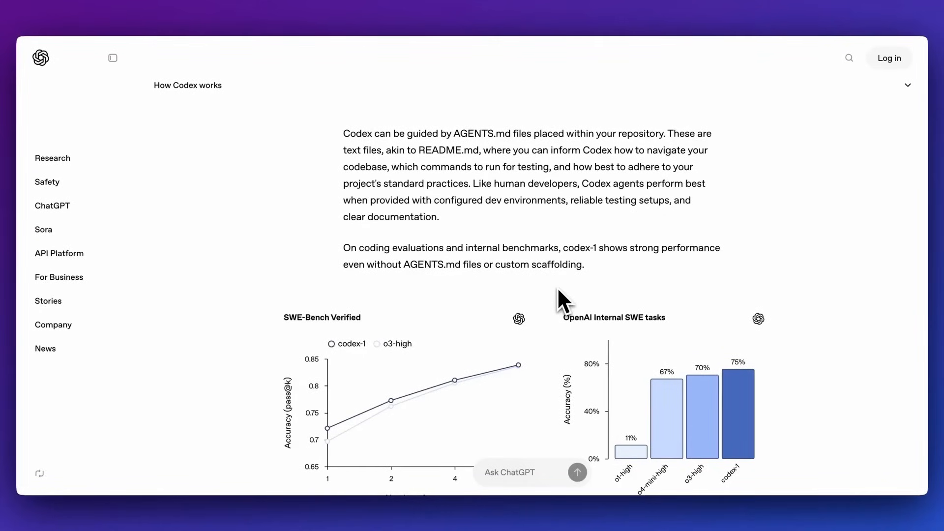
- Go through the SWE-Bench Verified and internal SWE task charts to the safety section
scroll(down, 3)
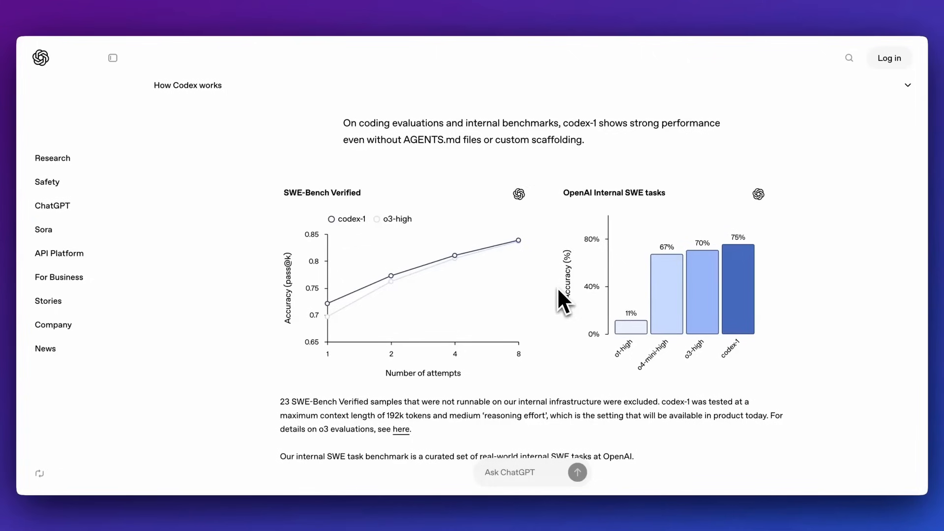
scroll(down, 3)
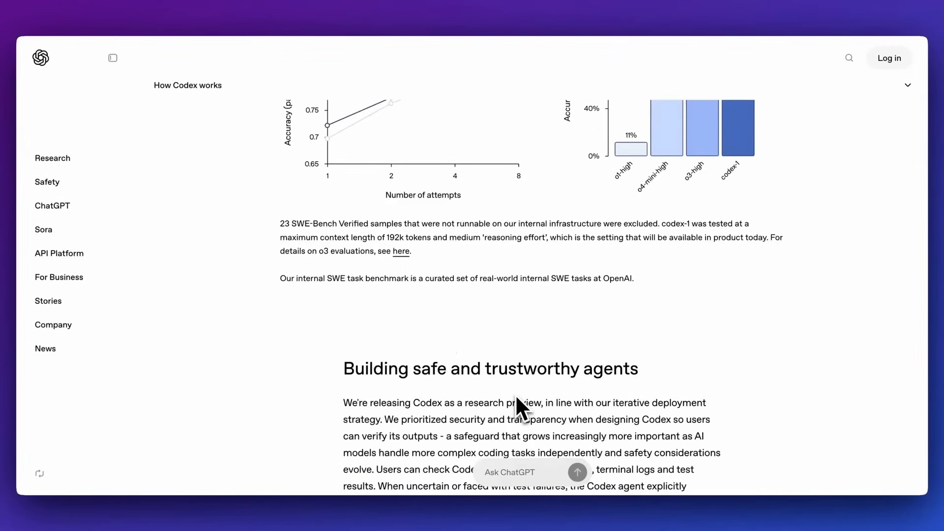
scroll(down, 3)
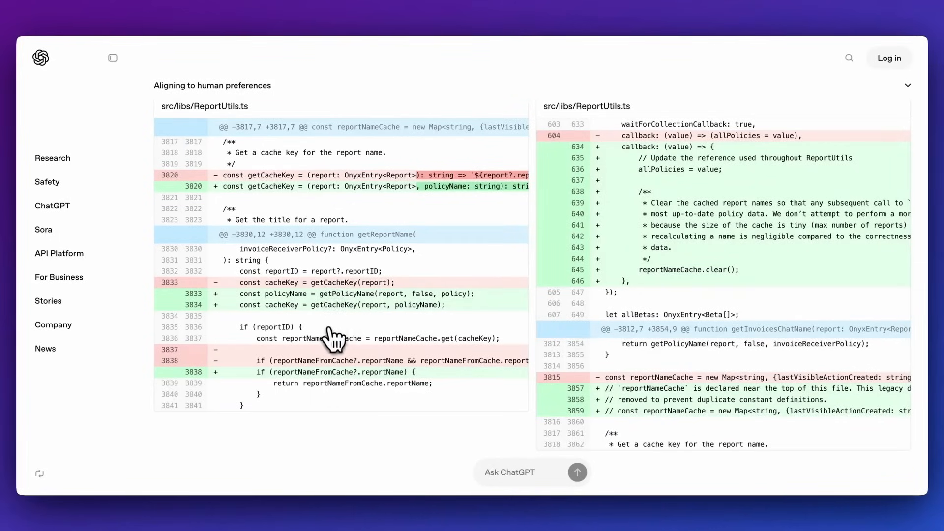
- Look over the side-by-side src/libs/ReportUtils.ts diff examples under Aligning to human preferences
scroll(down, 3)
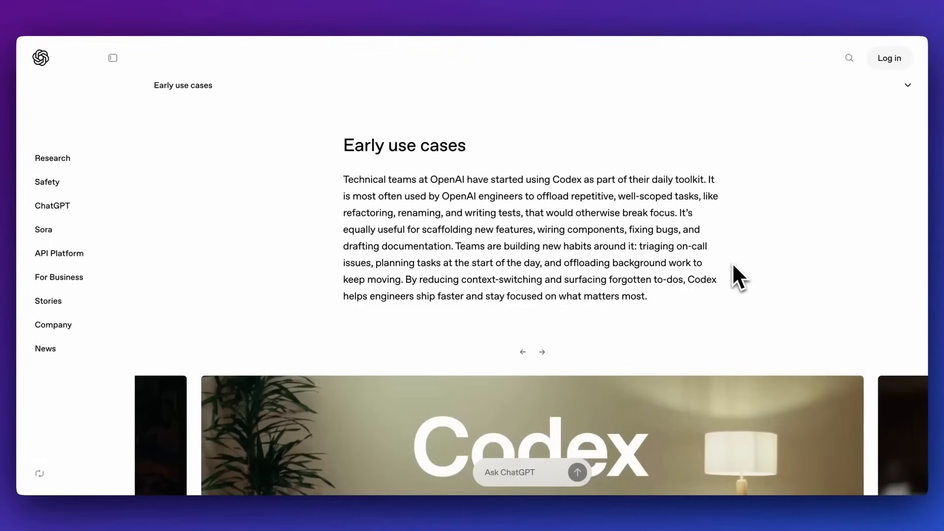
- Bring the Early use cases section and its On call triage video into view
scroll(down, 3)
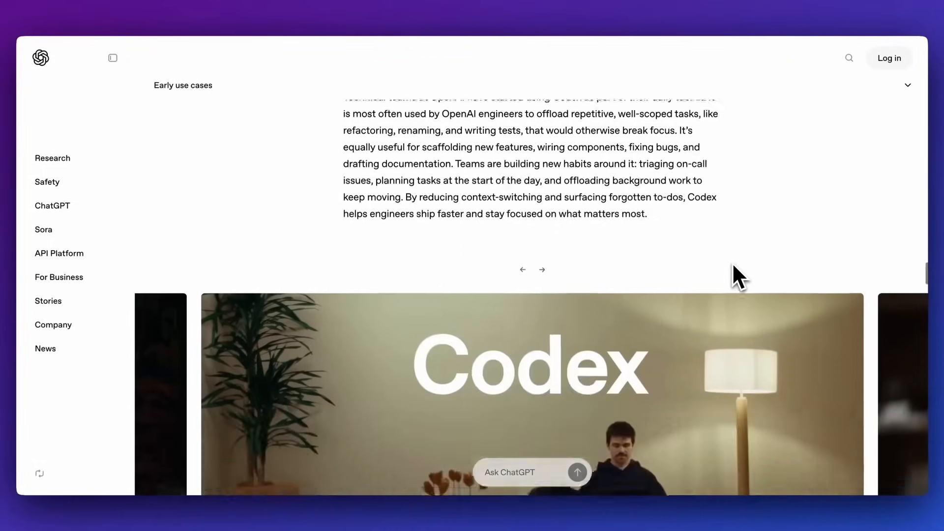
scroll(down, 3)
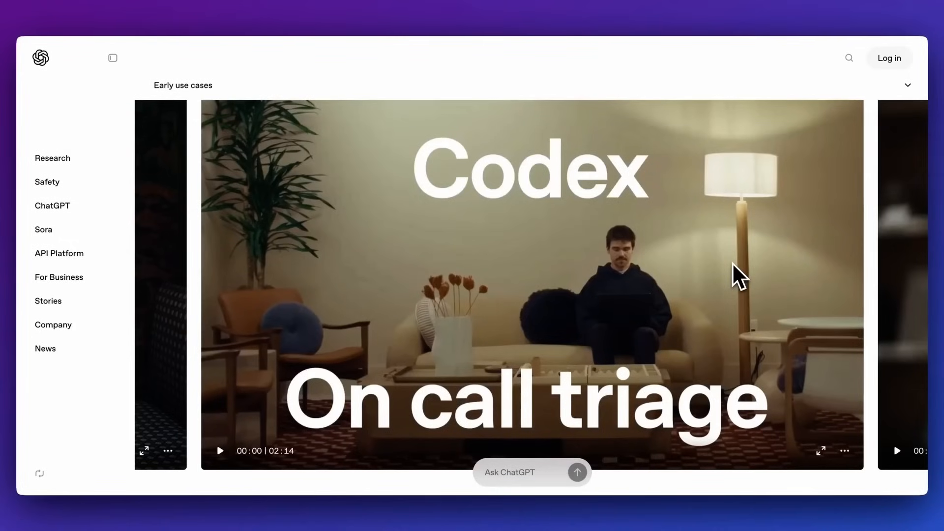